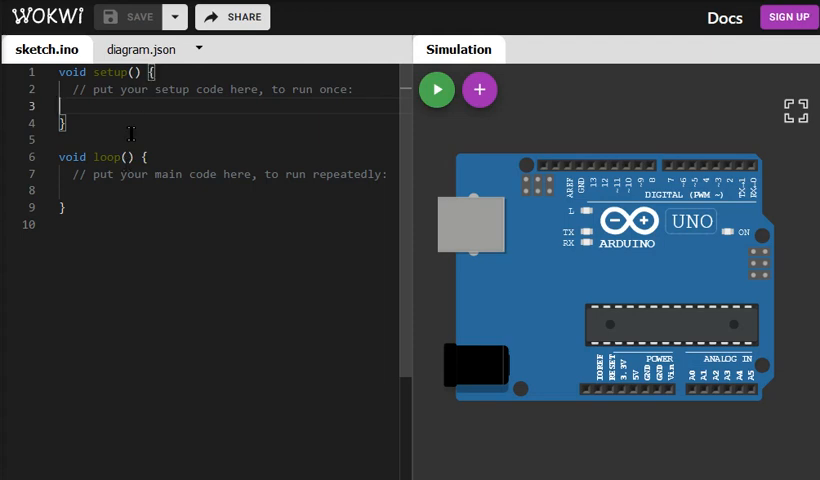
- Replace the sketch.ino template with the Blink code toggling LED_BUILTIN every second
click(724, 18)
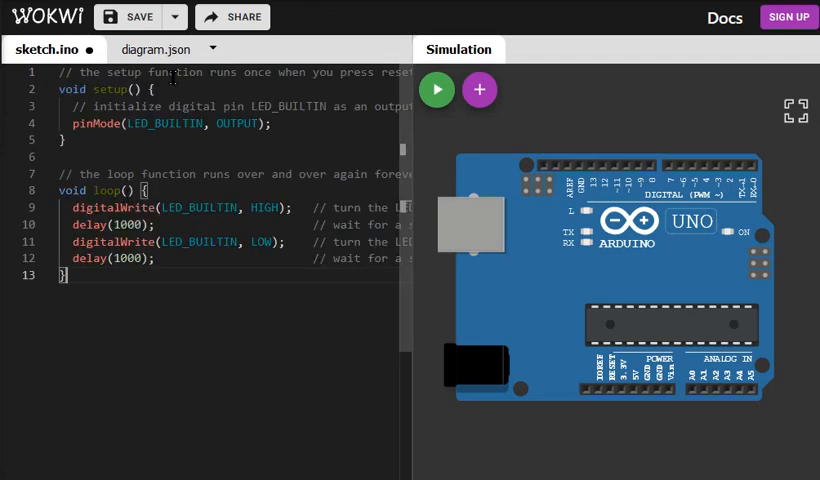
double_click(120, 106)
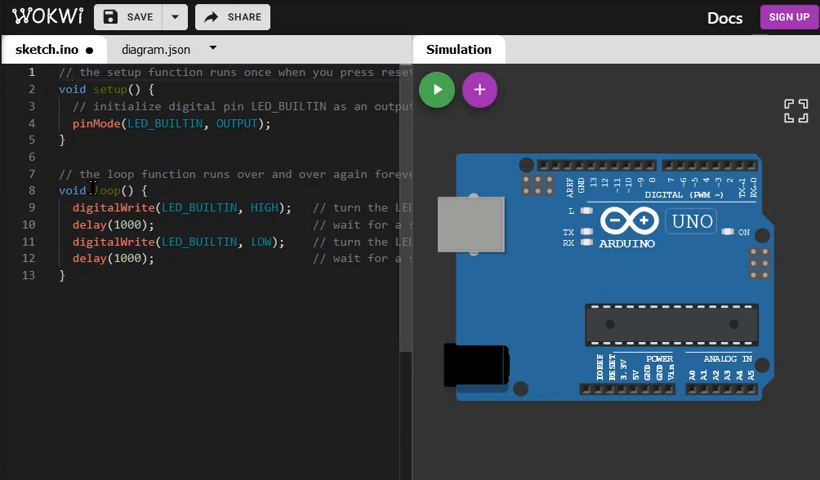
triple_click(170, 123)
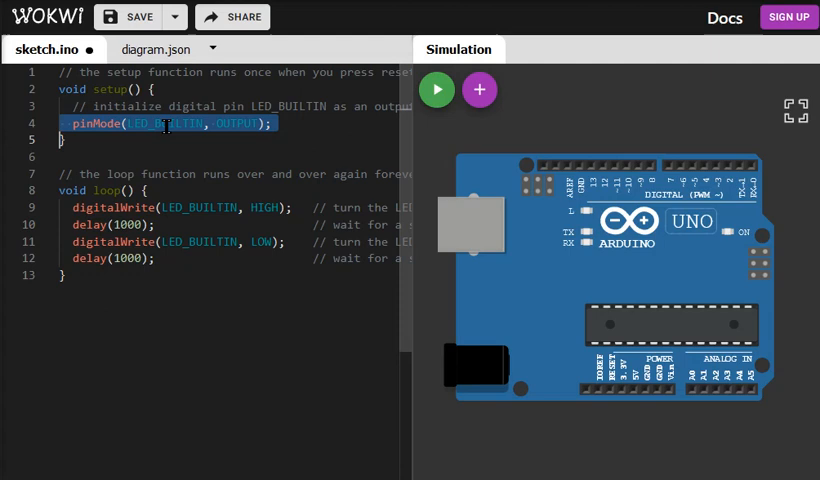
mouse_move(191, 219)
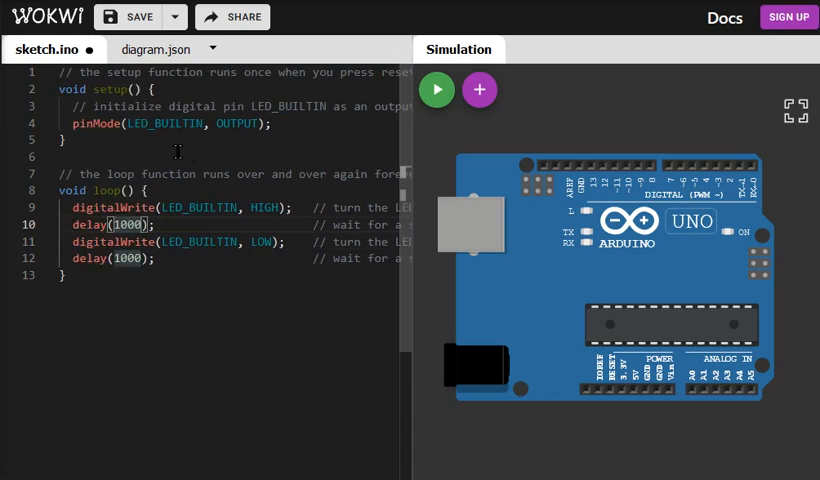
mouse_move(436, 90)
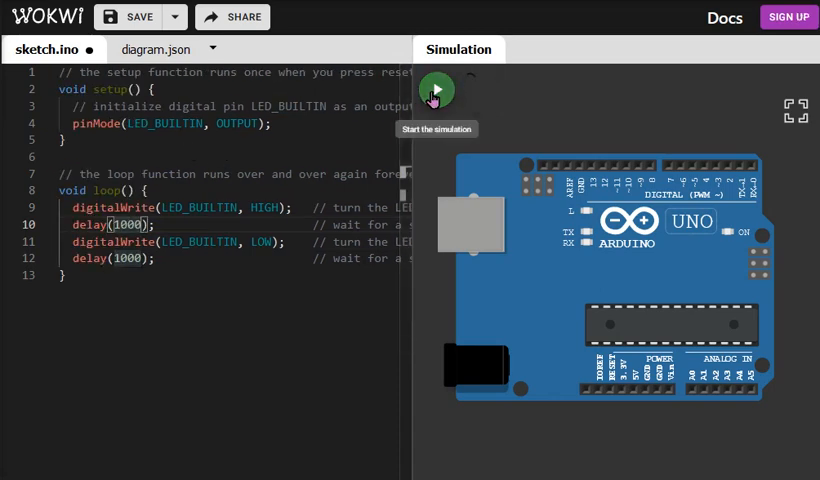
click(436, 90)
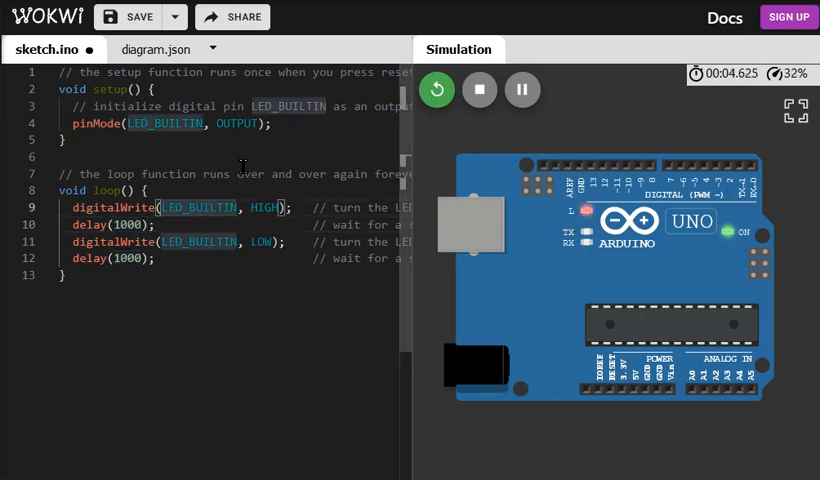
mouse_move(620, 138)
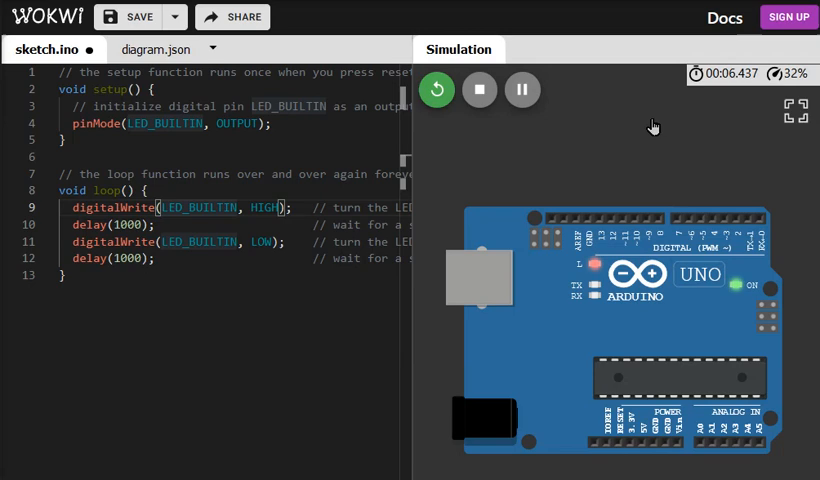
mouse_move(480, 90)
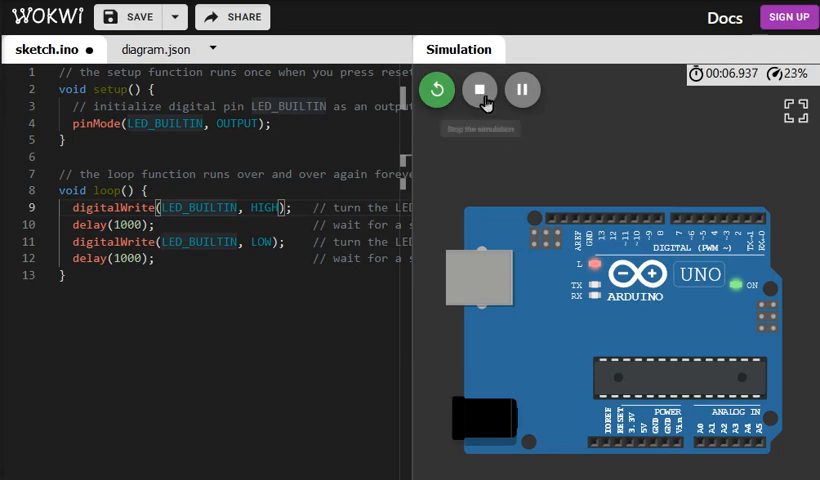
click(479, 89)
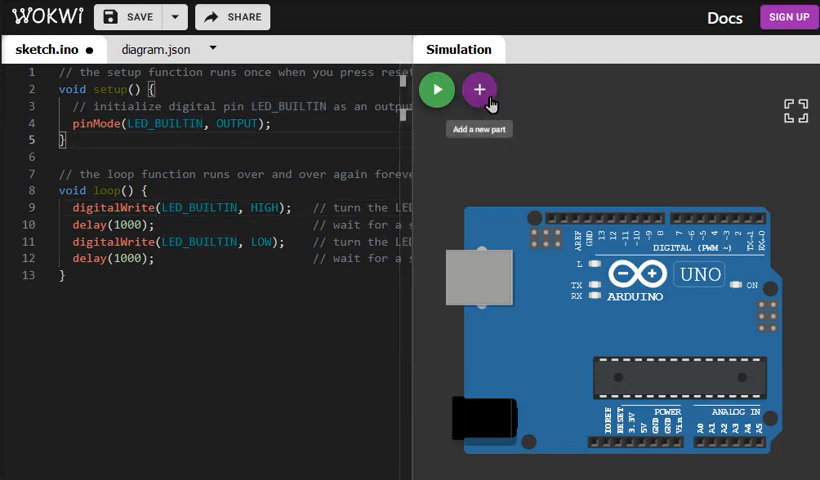
- Add an LED part and place it above the Uno board
click(479, 89)
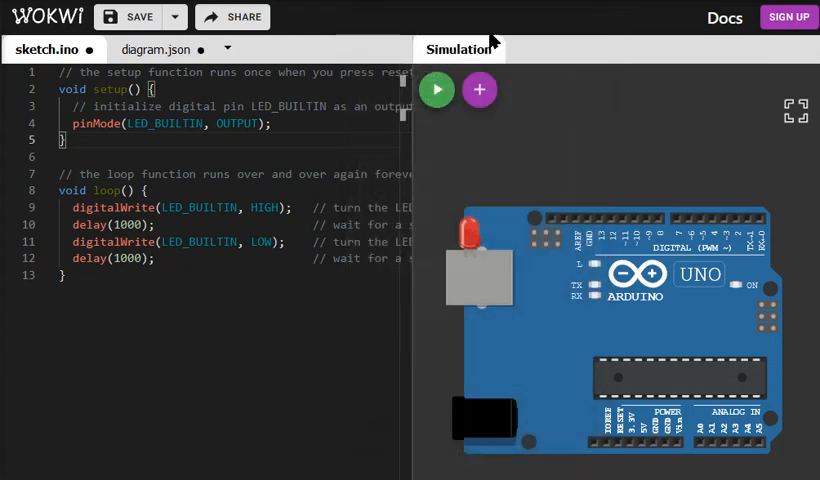
drag(470, 237, 563, 122)
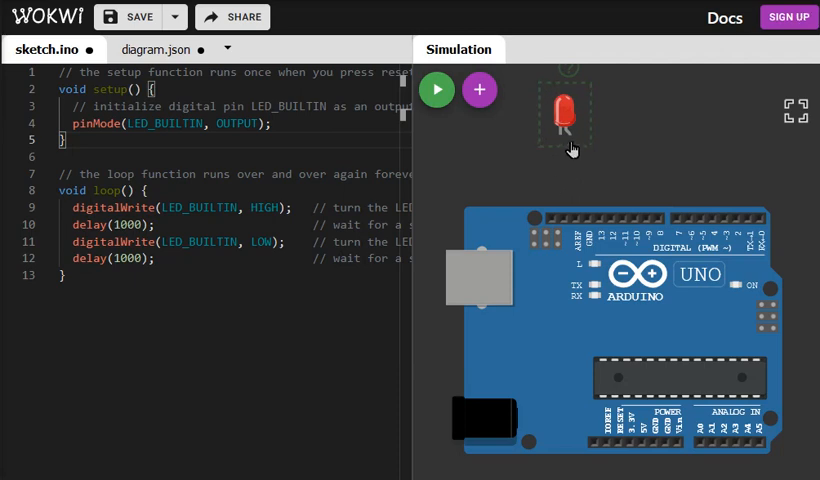
mouse_move(580, 205)
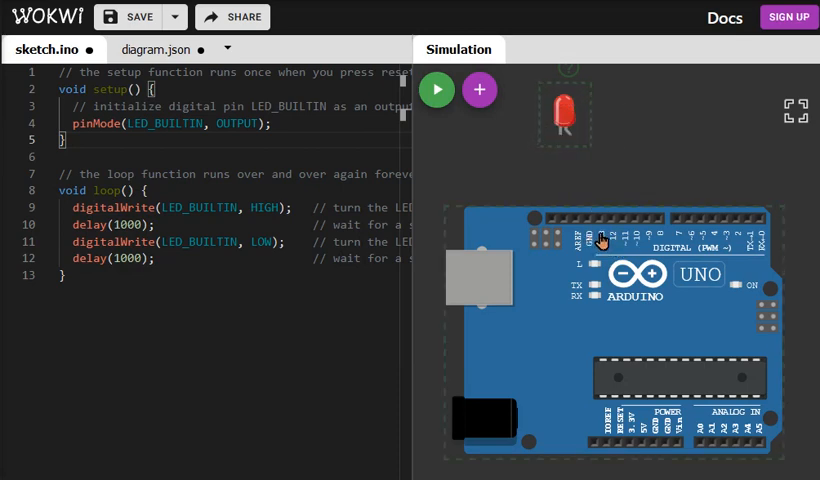
mouse_move(598, 225)
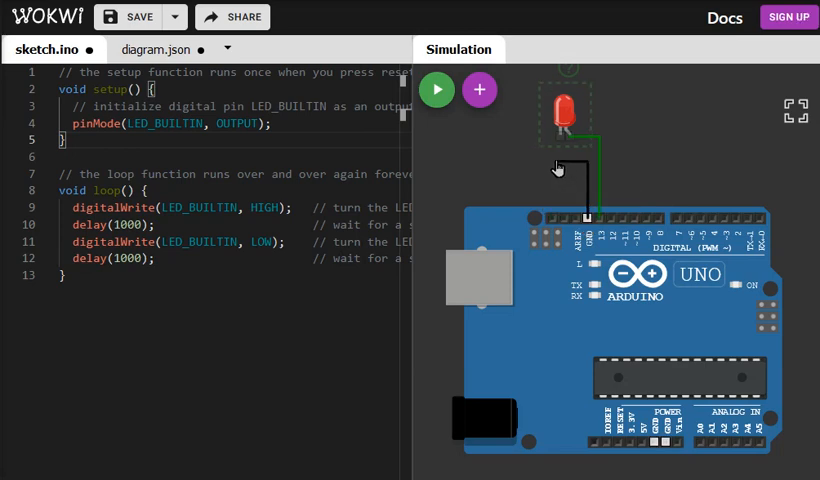
mouse_move(560, 148)
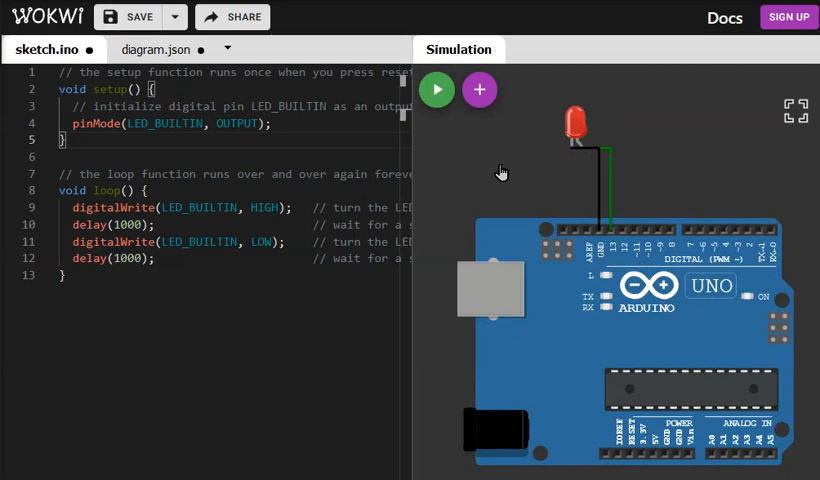
mouse_move(529, 158)
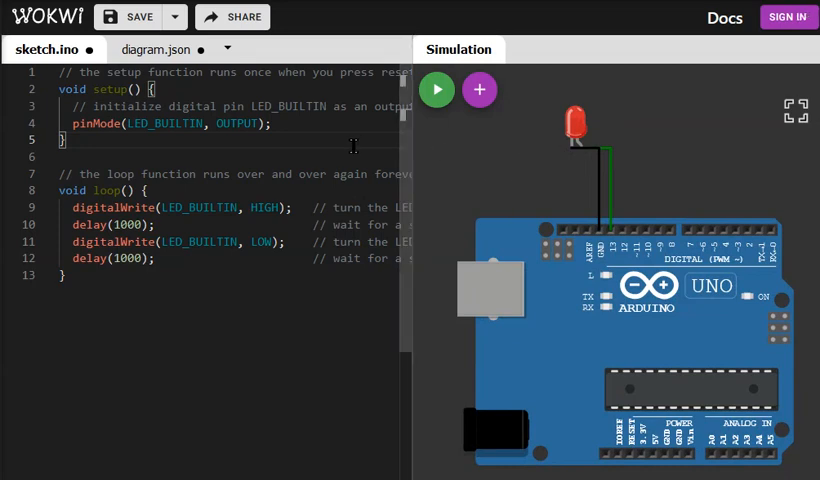
mouse_move(320, 135)
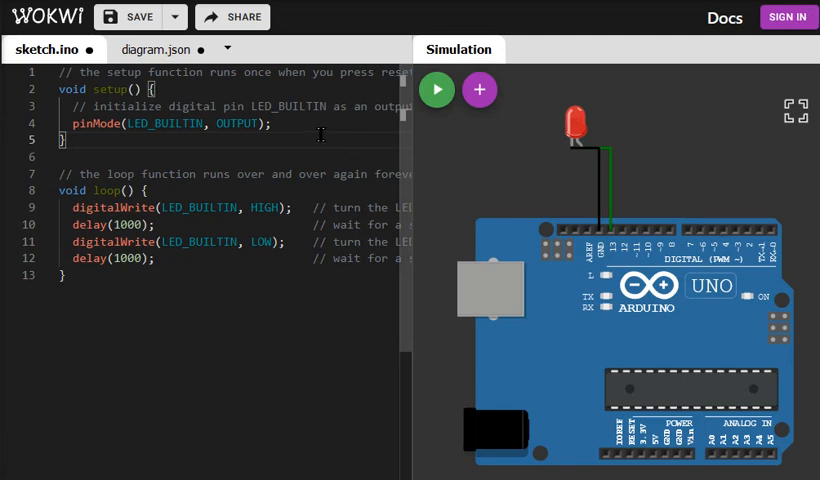
mouse_move(437, 90)
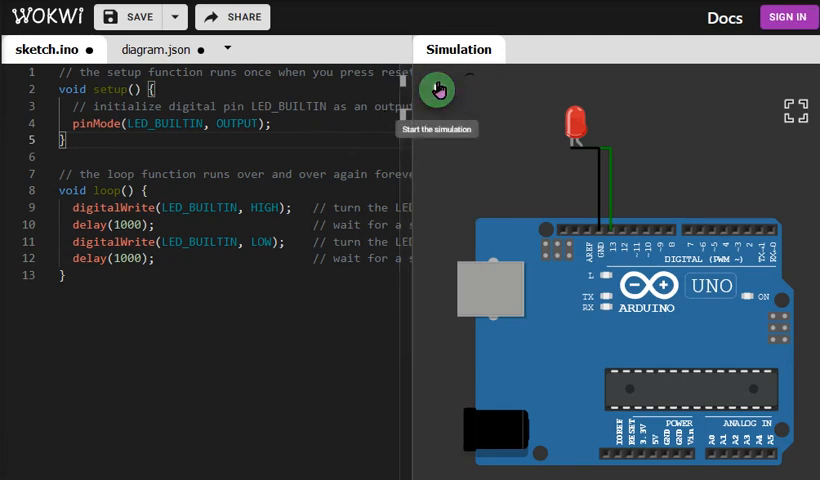
- Run the simulation to watch the pin 13 LED blink, then stop it
click(437, 90)
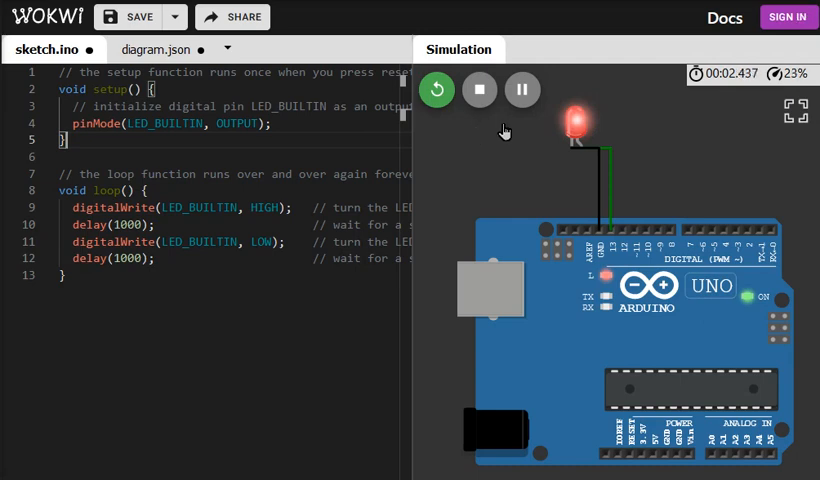
mouse_move(518, 140)
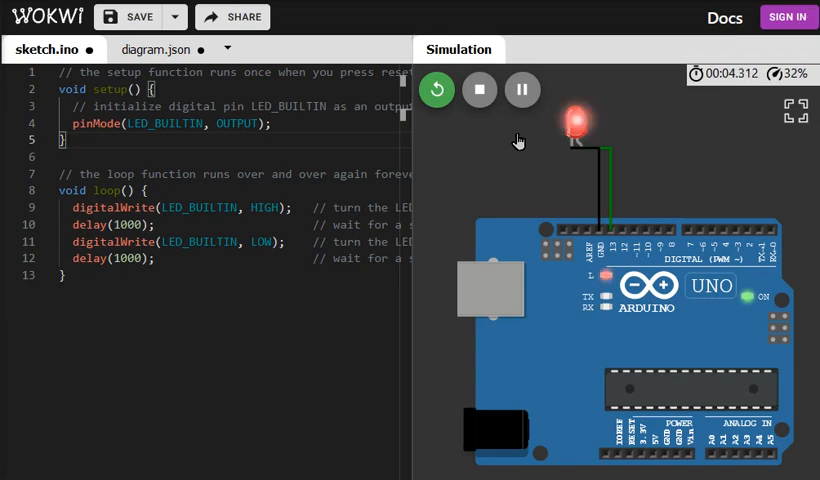
mouse_move(480, 90)
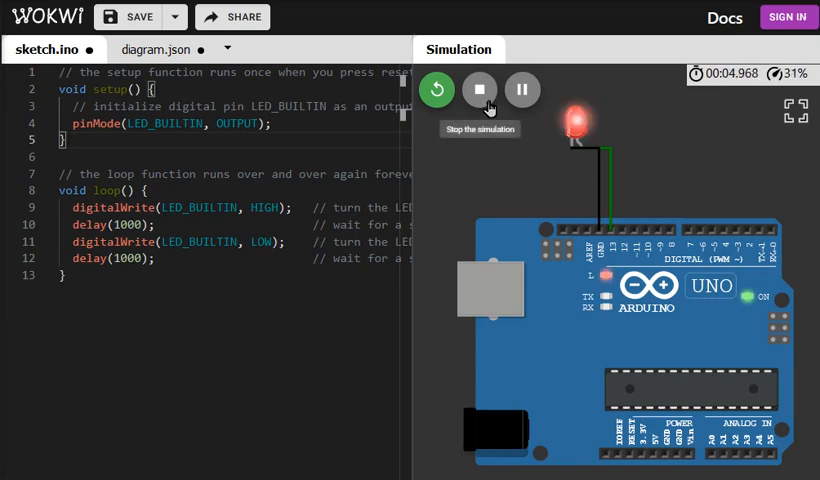
click(479, 90)
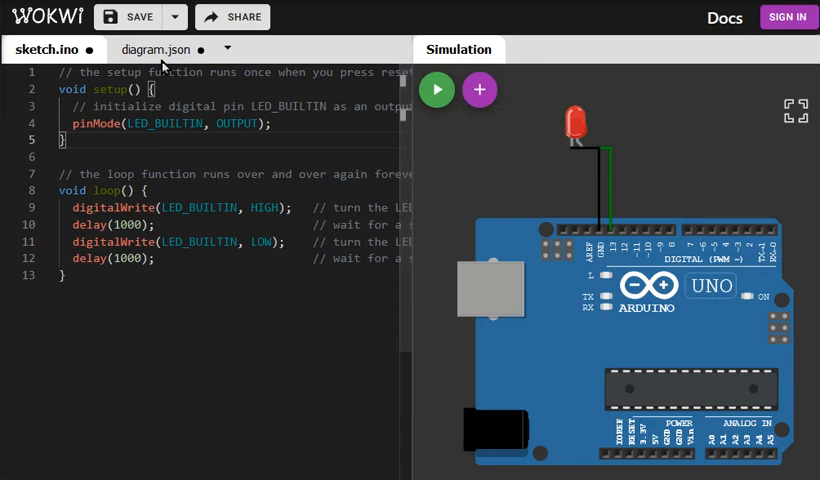
- In diagram.json, set the LED color to "white" and its wire color to "red"
click(155, 49)
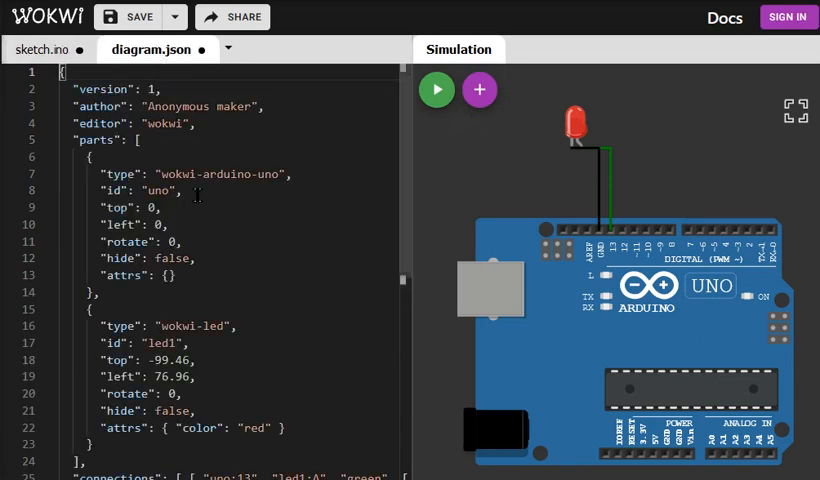
scroll(down, 3)
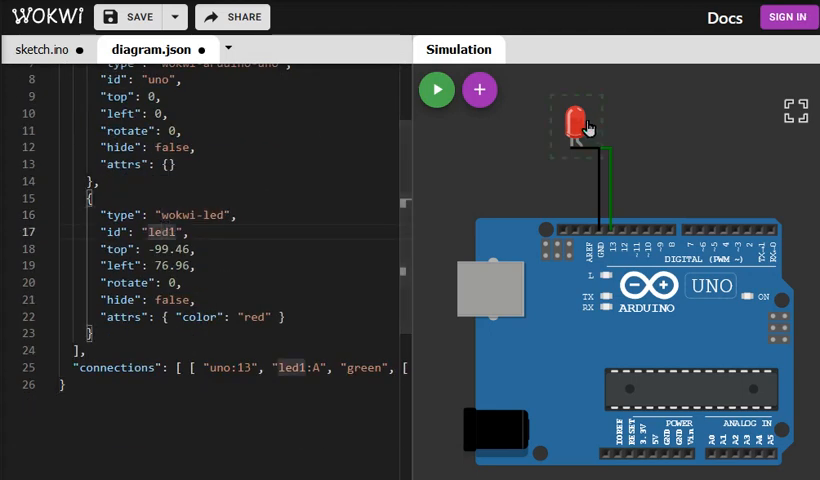
mouse_move(580, 150)
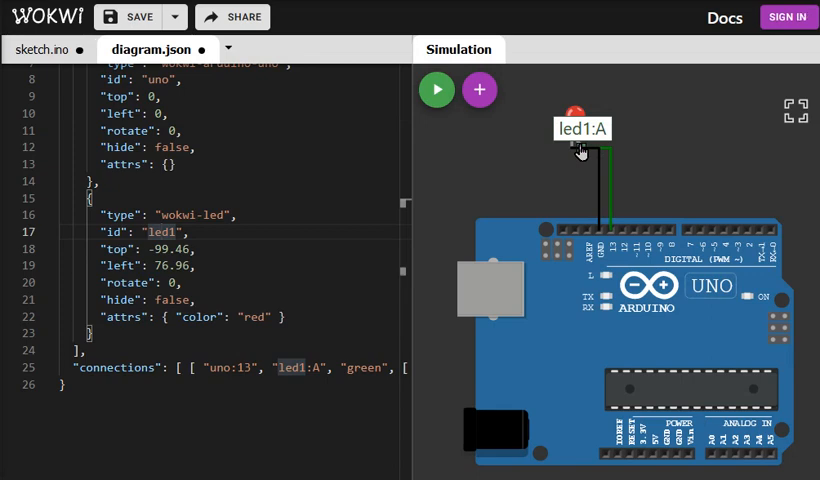
mouse_move(258, 311)
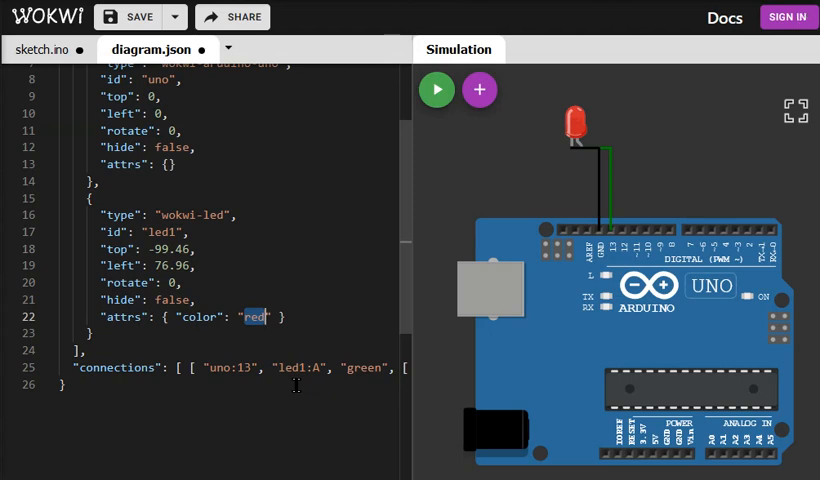
text(white)
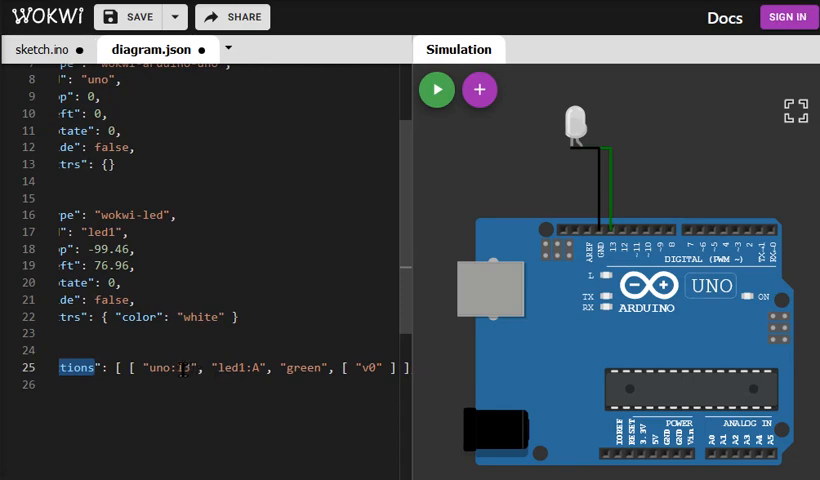
mouse_move(176, 367)
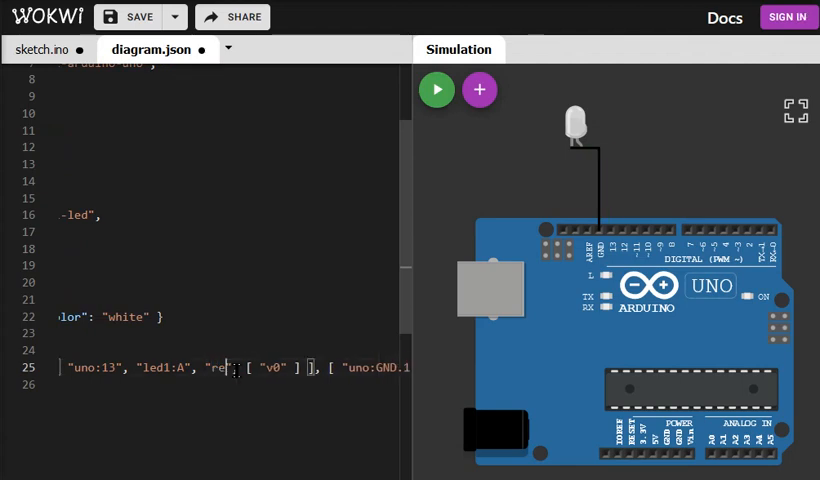
text(d)
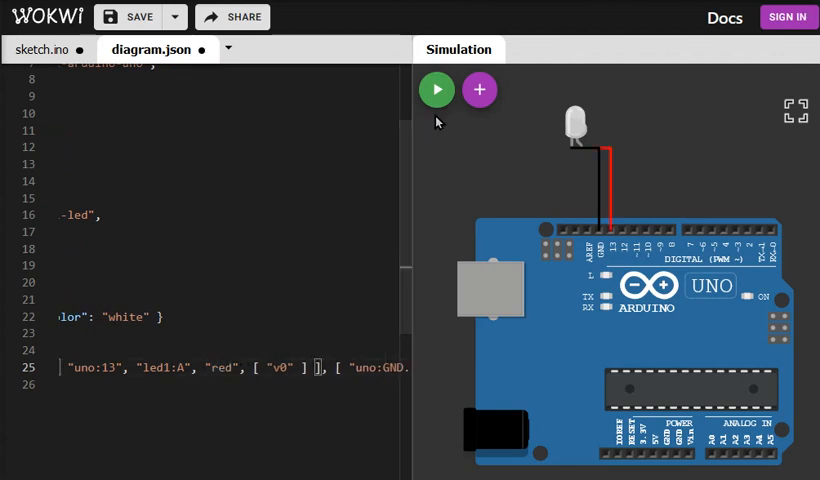
mouse_move(437, 90)
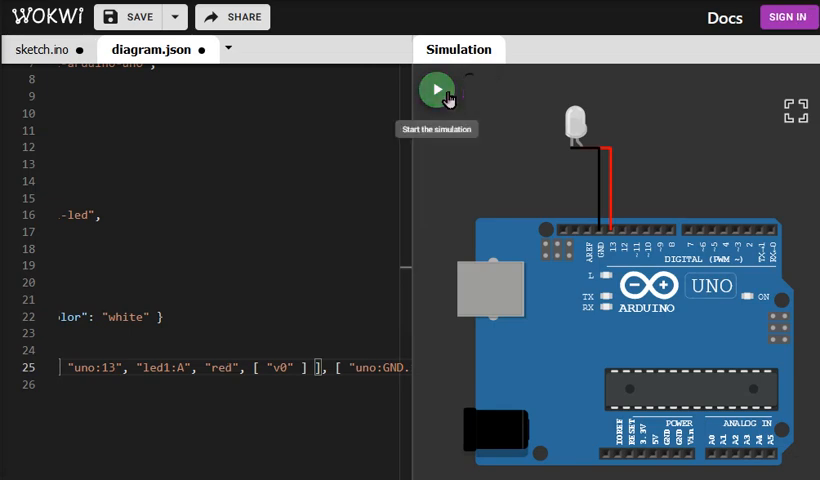
click(437, 89)
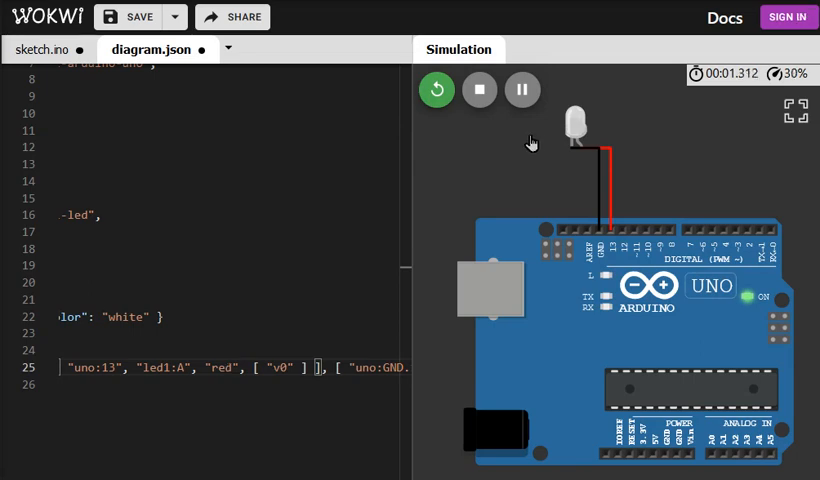
mouse_move(480, 90)
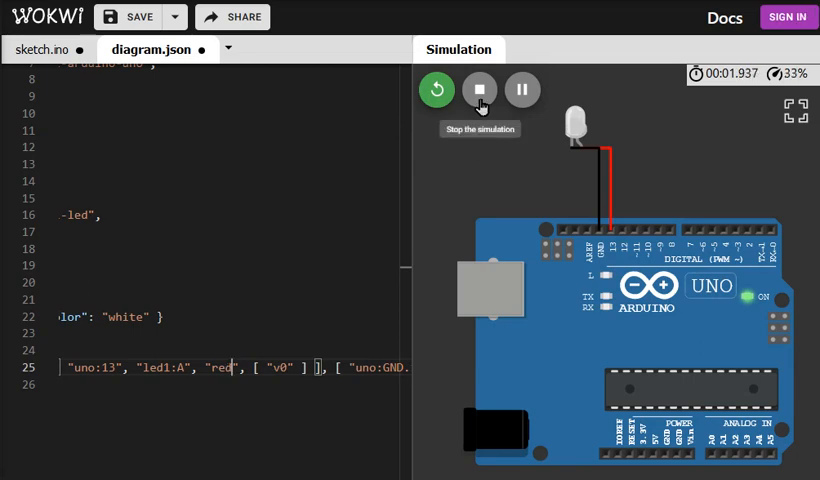
click(480, 89)
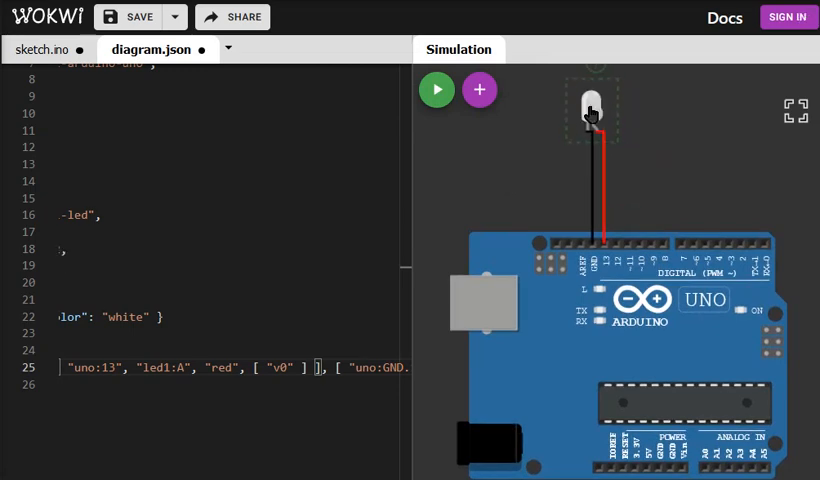
- Drag the white LED to sit directly above pin 13
drag(590, 110, 605, 160)
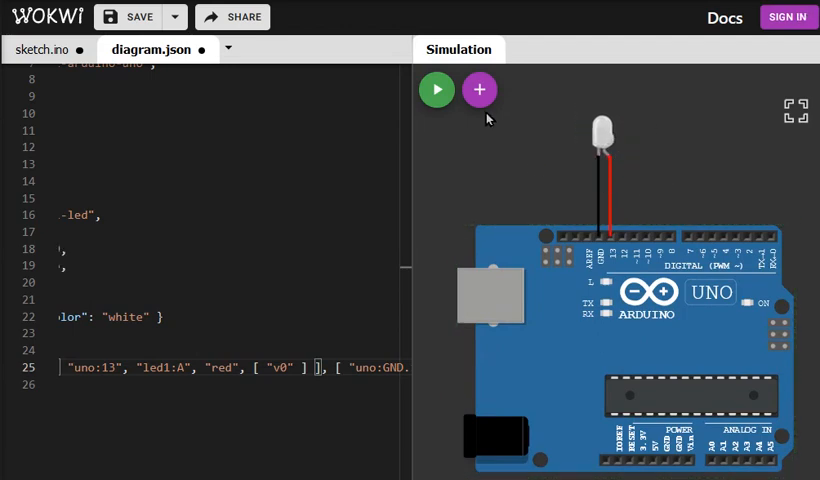
mouse_move(479, 90)
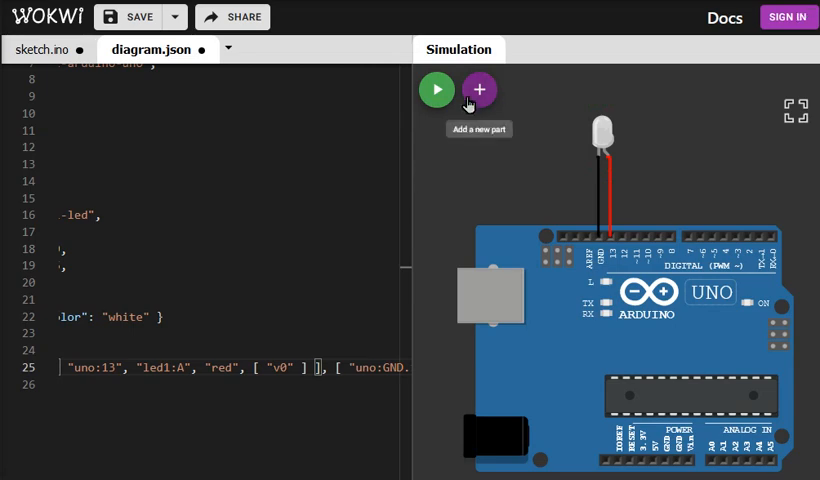
- Add a second LED from the parts list beside the white one
click(478, 90)
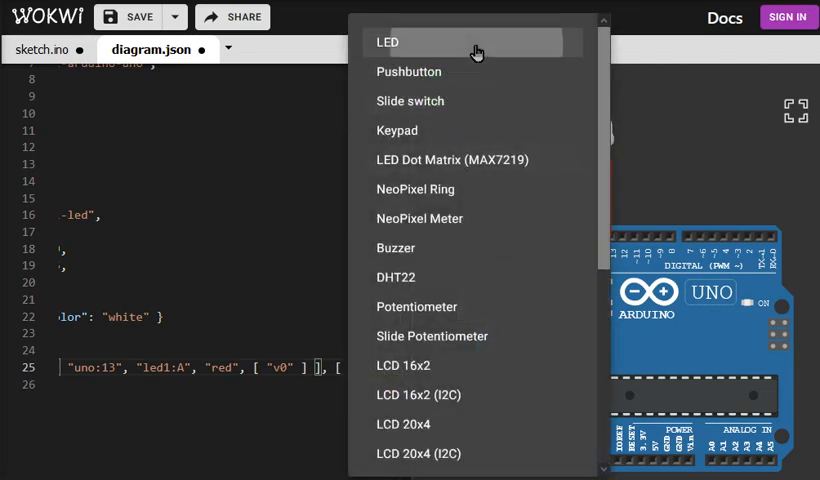
click(388, 42)
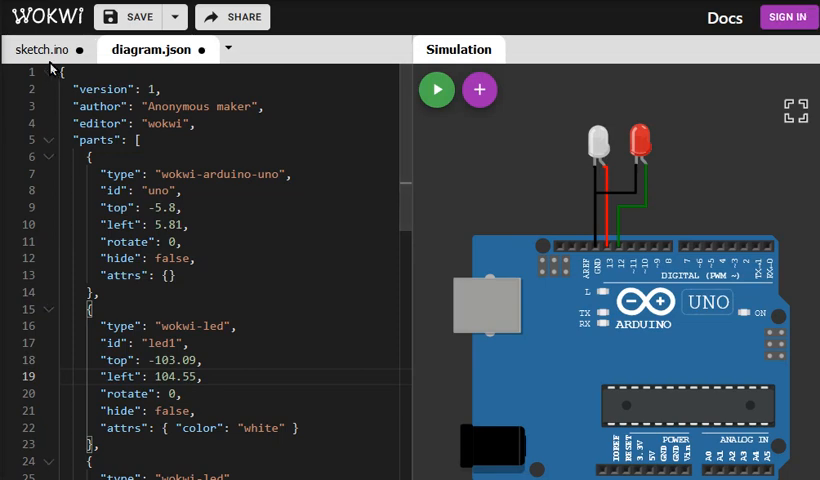
- In sketch.ino, add a pinMode line setting pin 12 as output
click(46, 50)
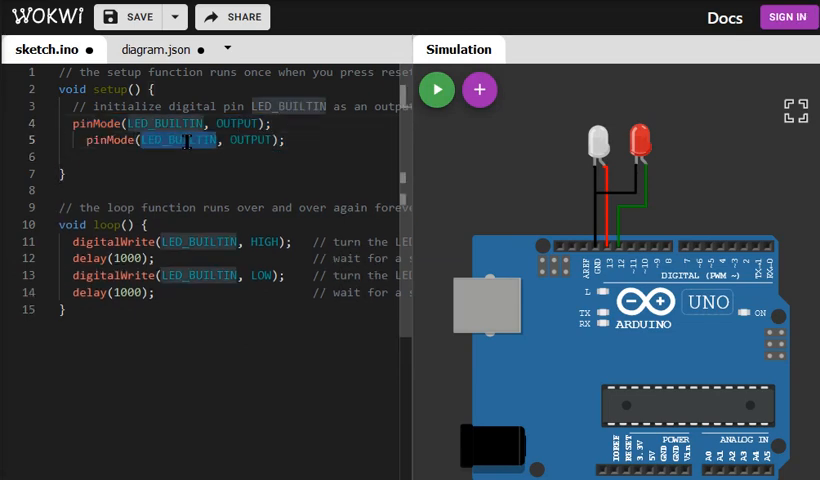
text(12)
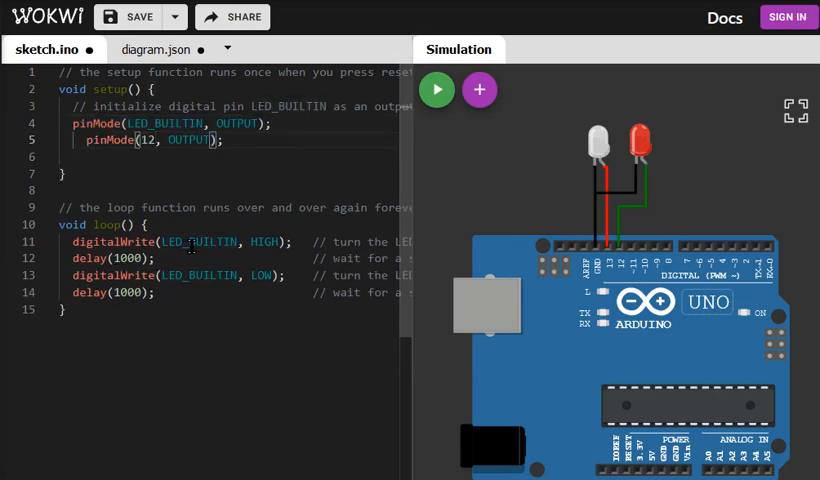